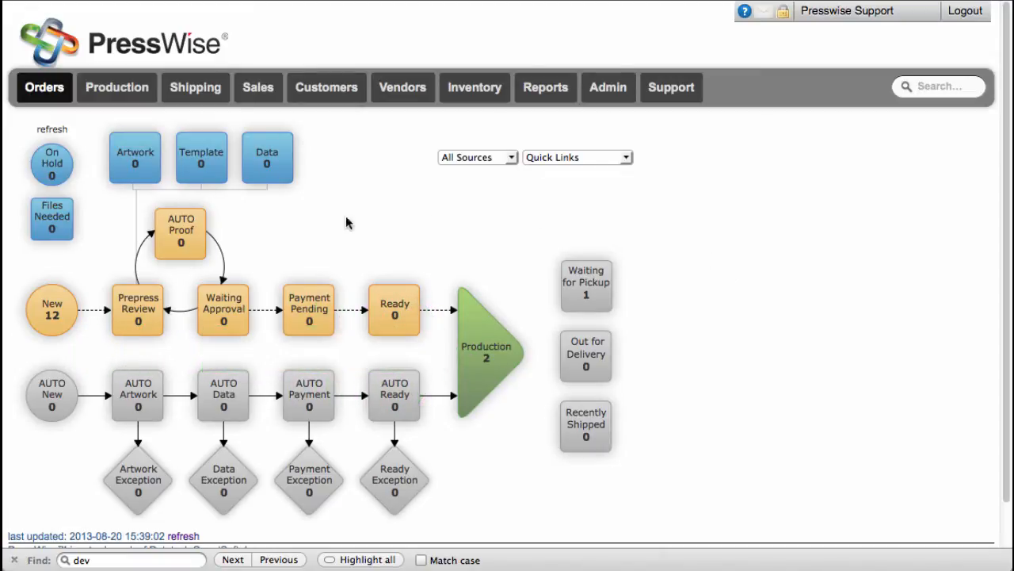
pyautogui.moveTo(51, 309)
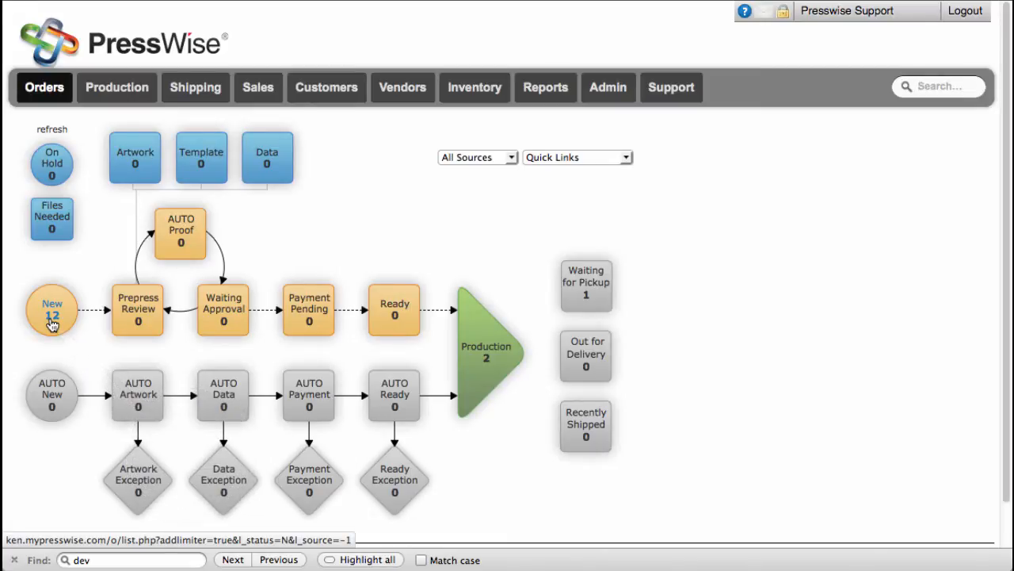
# List the 12 orders in New status and bring up order N001006's Sales Order Control page.
pyautogui.click(51, 309)
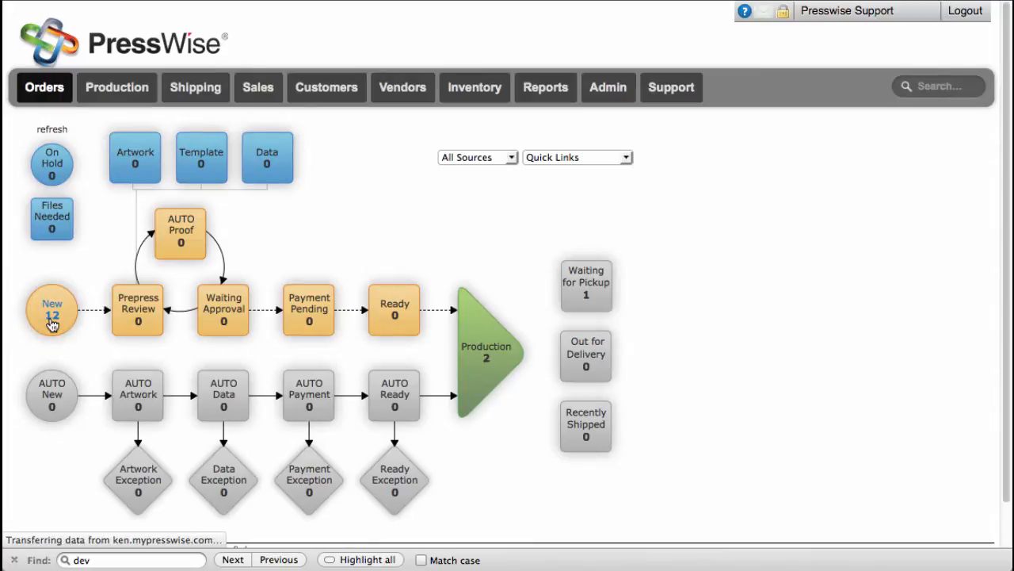
pyautogui.click(50, 309)
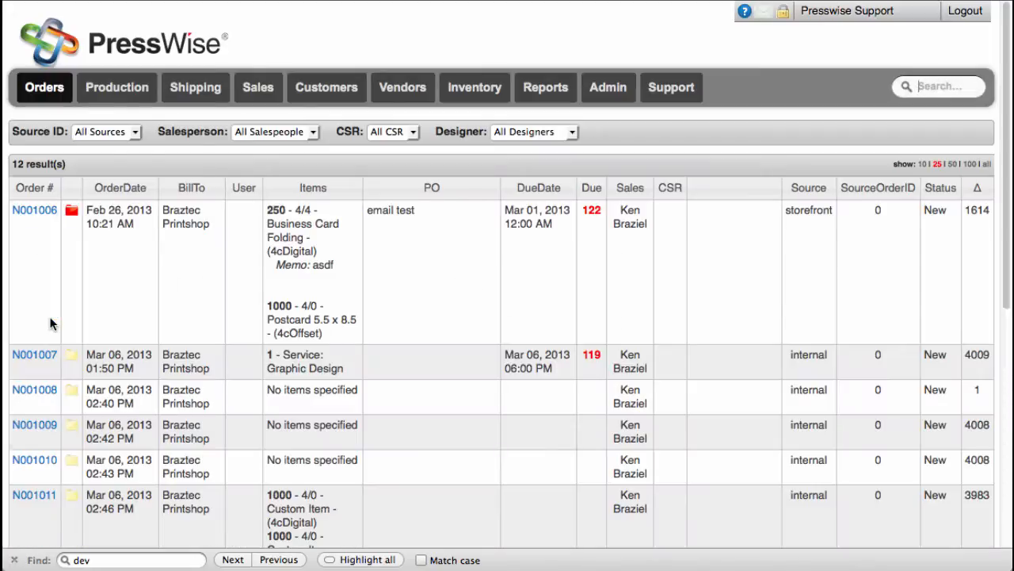
pyautogui.moveTo(474, 243)
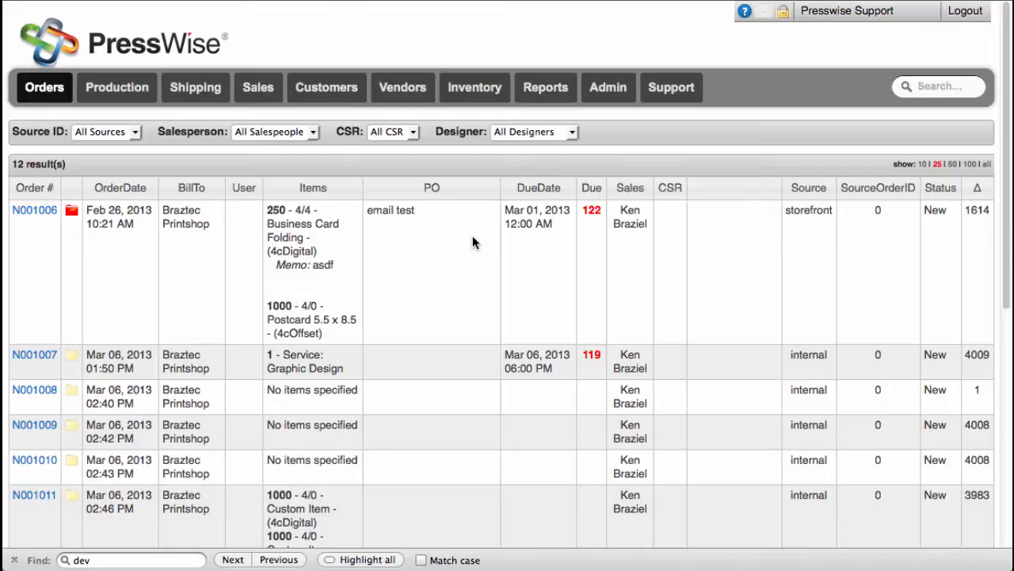
pyautogui.moveTo(577, 244)
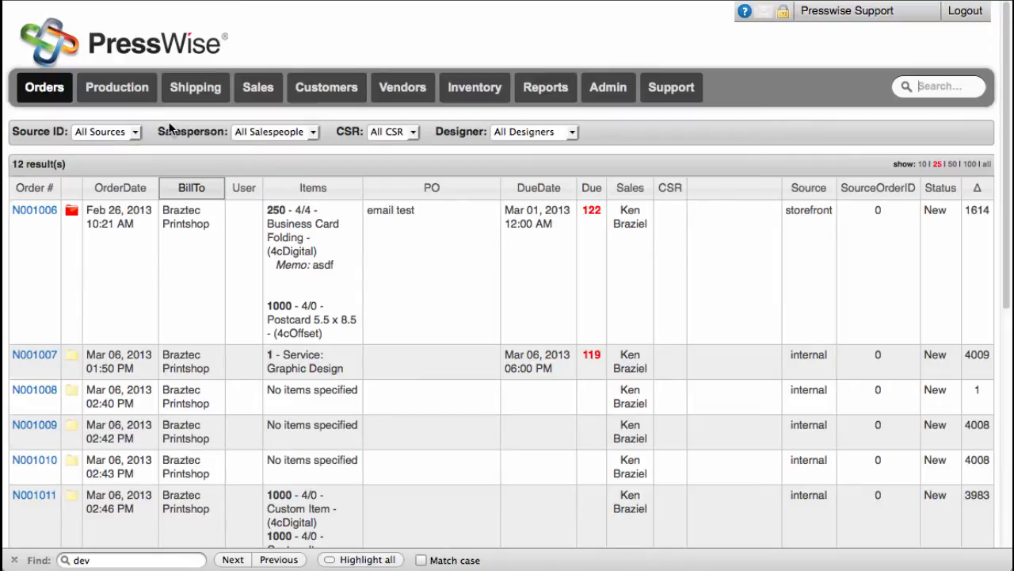
pyautogui.moveTo(377, 130)
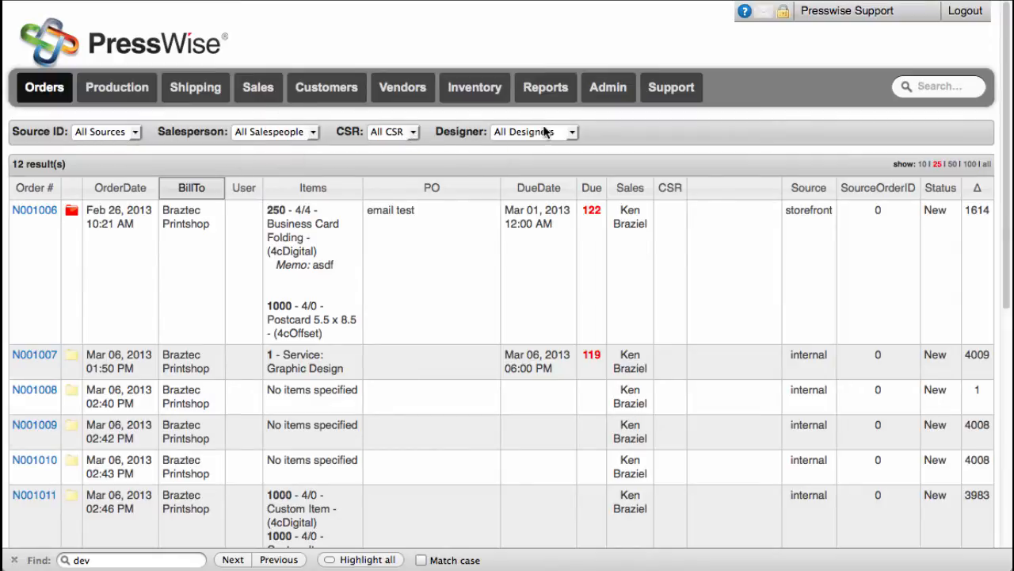
pyautogui.moveTo(545, 131)
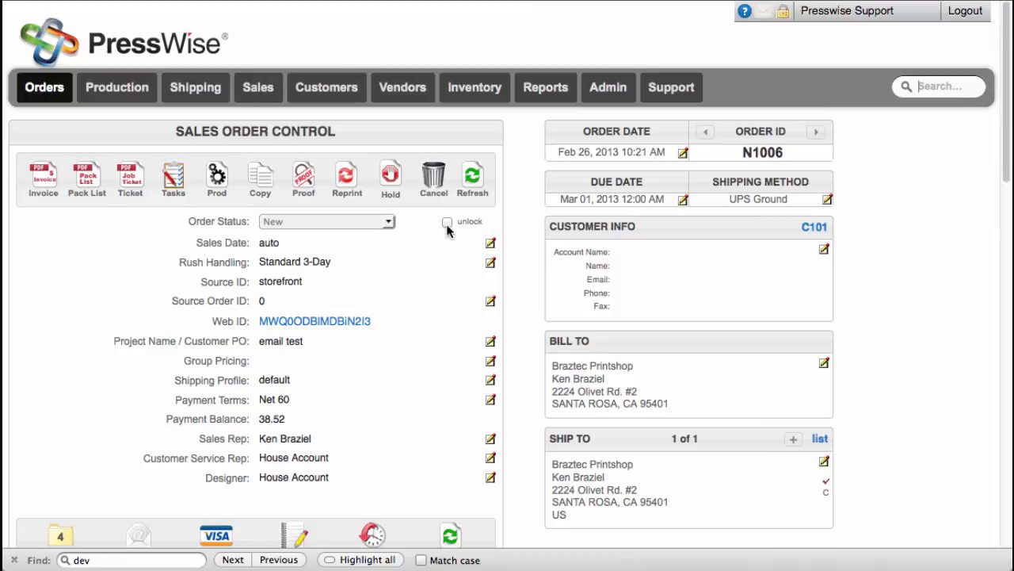
# Unlock order N1006's status, review the available statuses, and leave it as New.
pyautogui.click(447, 222)
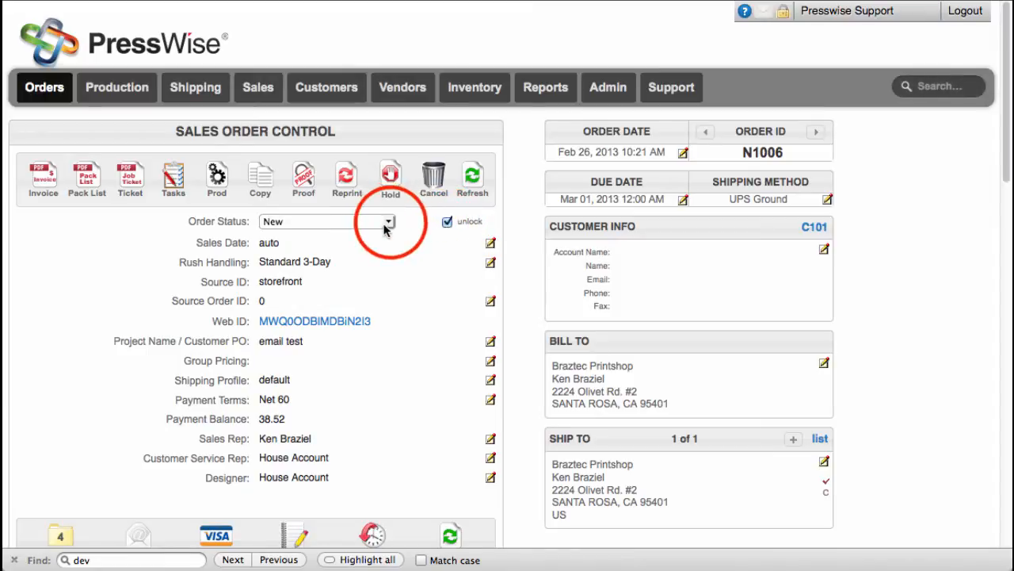
pyautogui.click(387, 222)
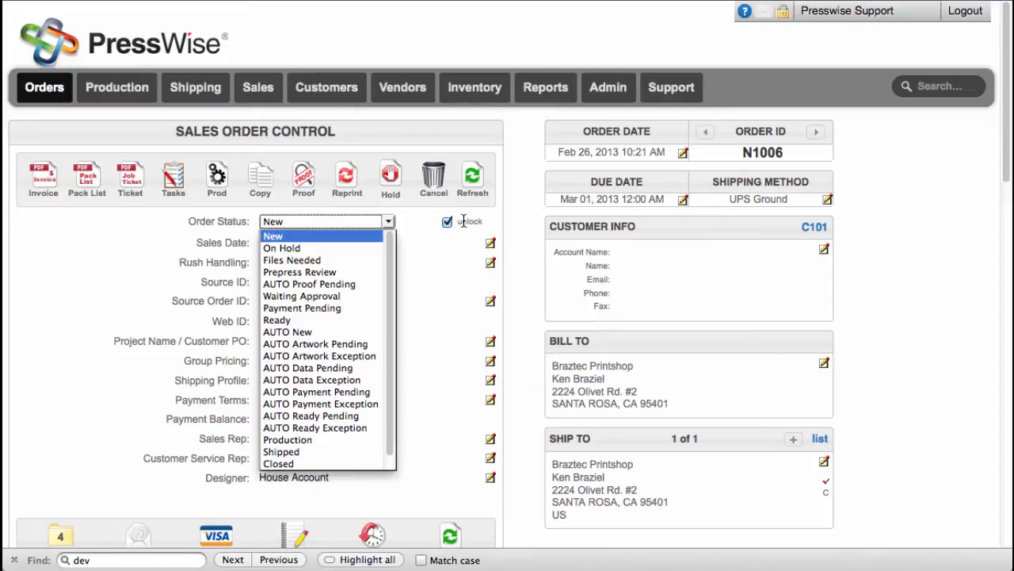
pyautogui.moveTo(452, 257)
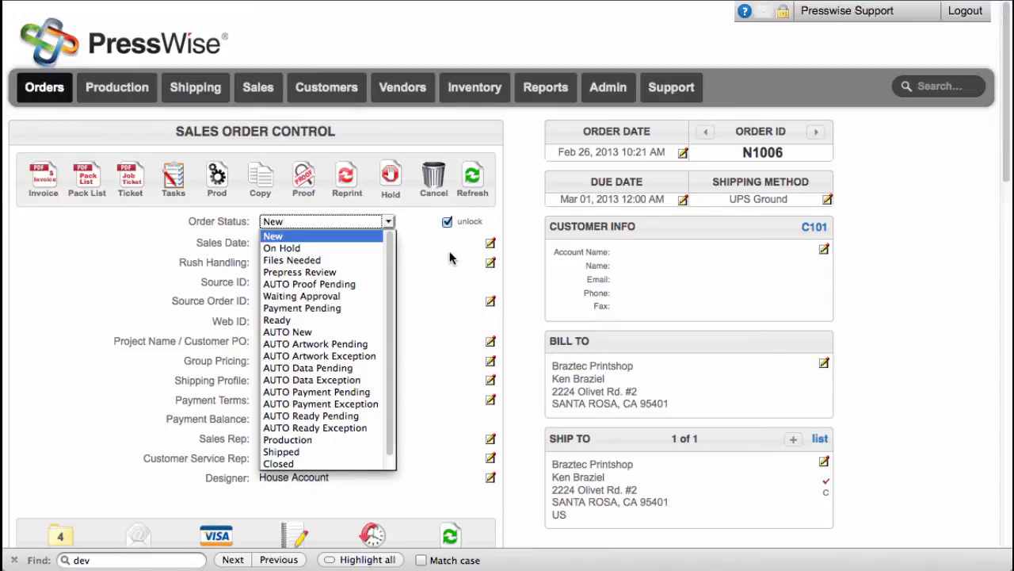
pyautogui.click(273, 235)
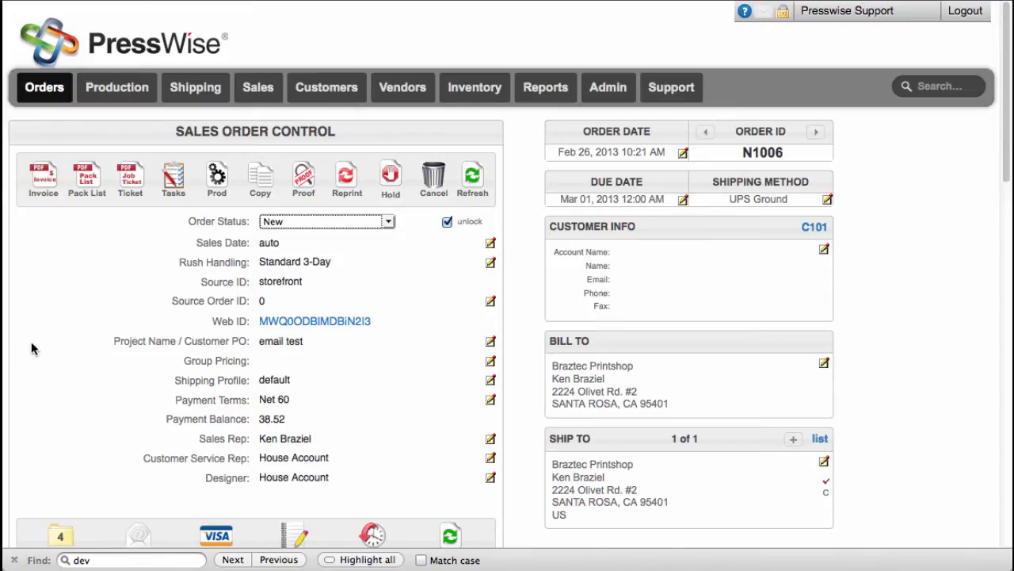
pyautogui.click(44, 87)
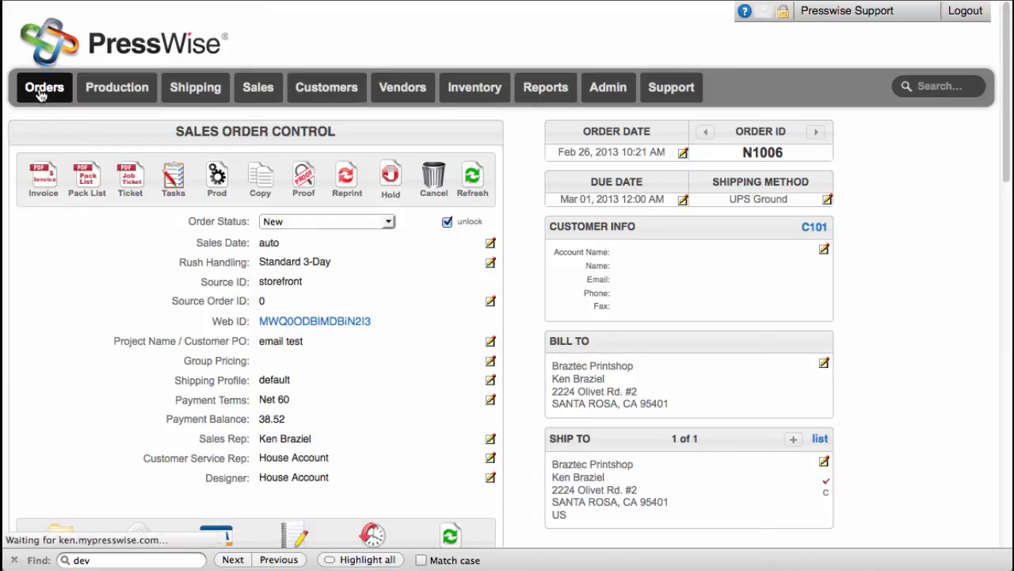
# Return to the Orders dashboard showing 12 new, 2 in production, 1 waiting for pickup.
pyautogui.click(44, 88)
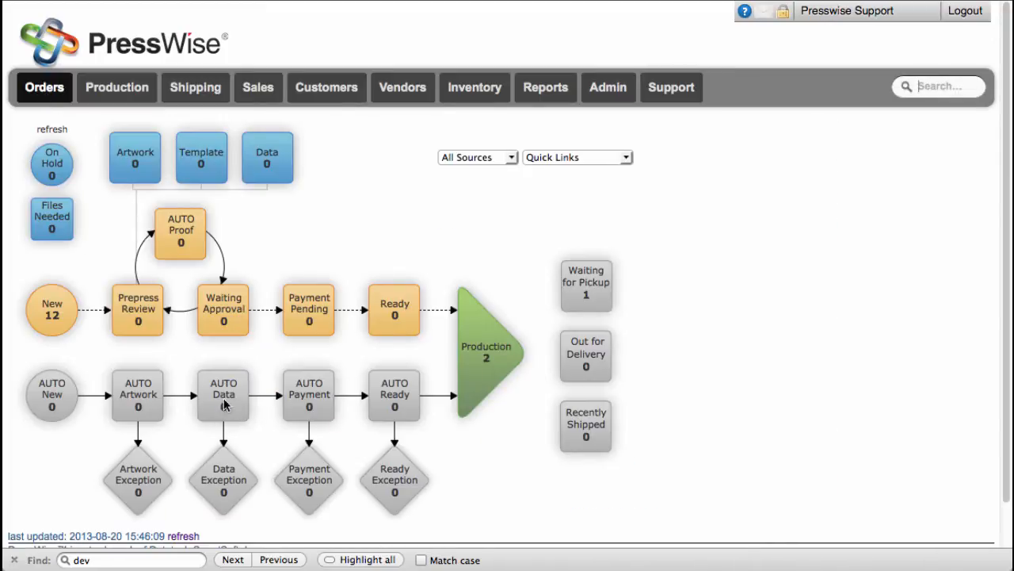
pyautogui.moveTo(111, 354)
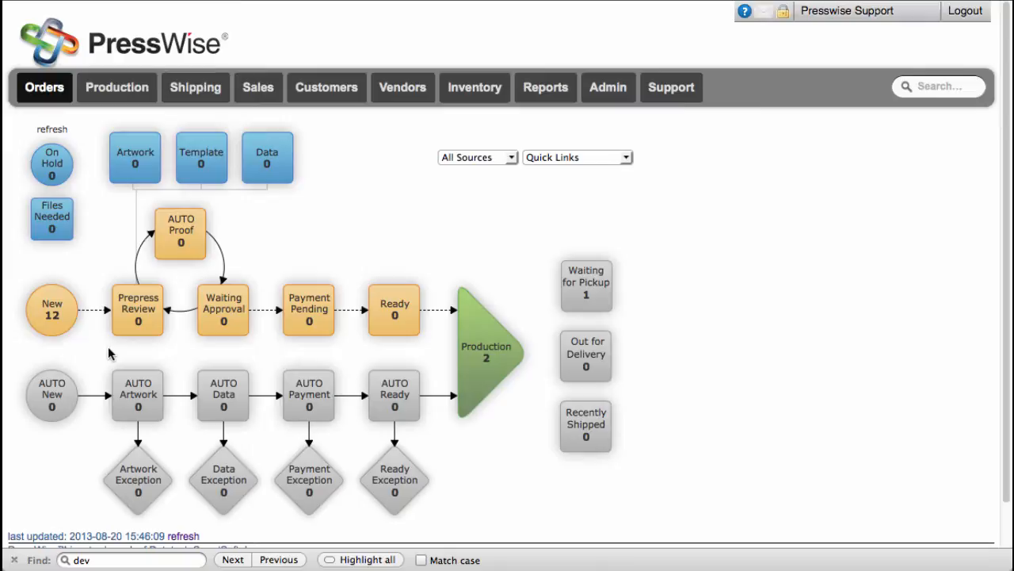
pyautogui.moveTo(124, 353)
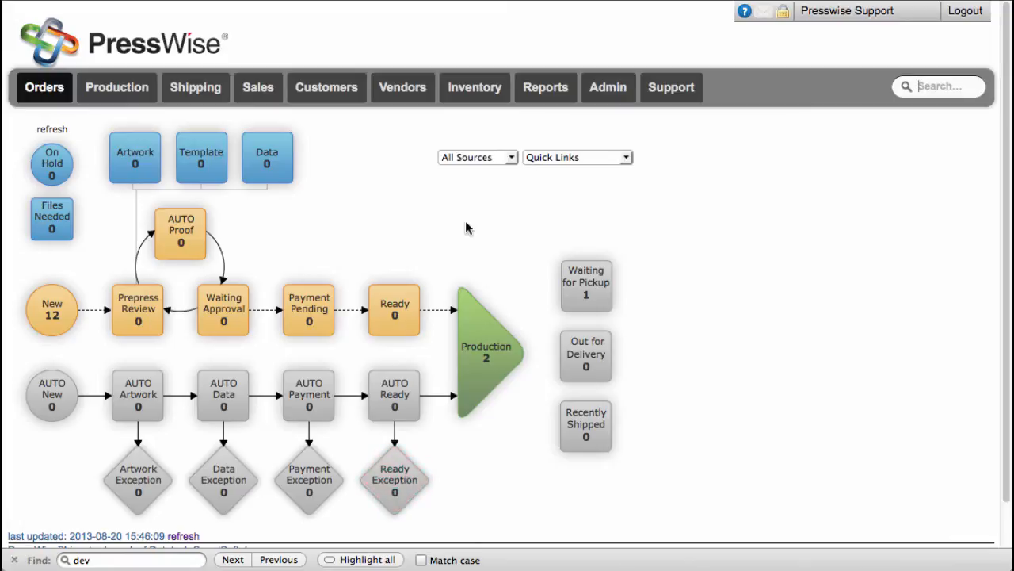
pyautogui.moveTo(355, 220)
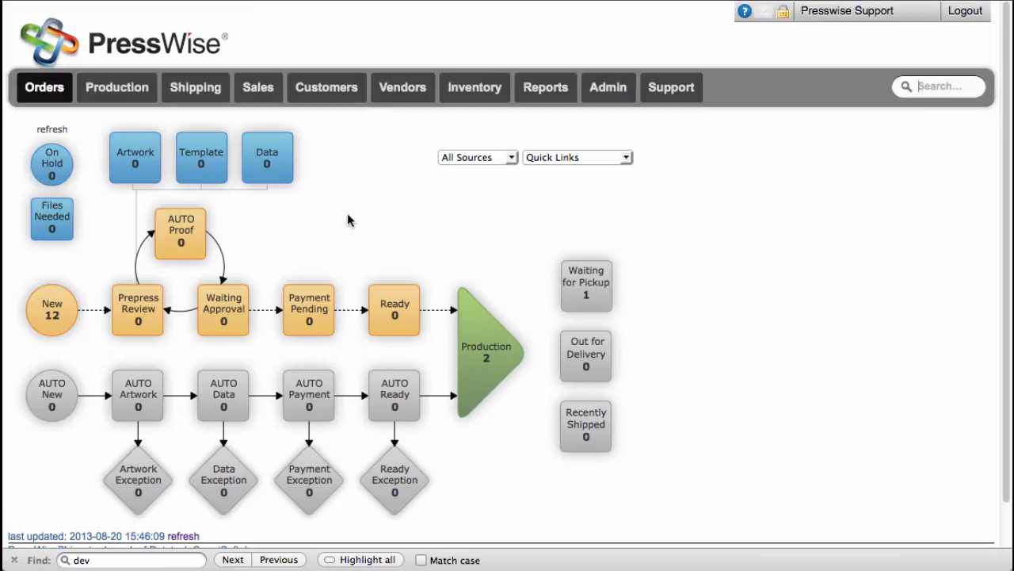
pyautogui.moveTo(197, 307)
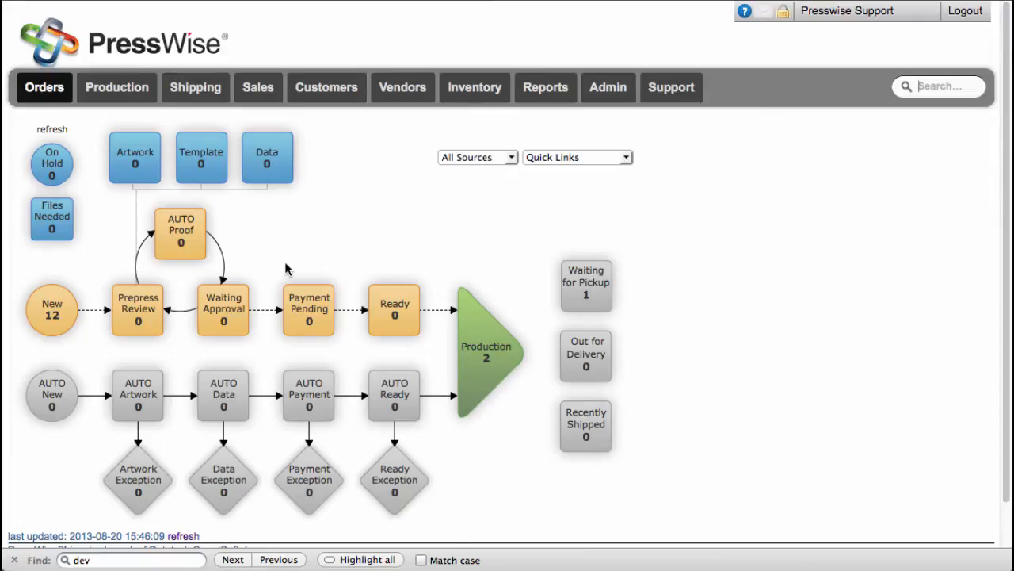
pyautogui.moveTo(50, 314)
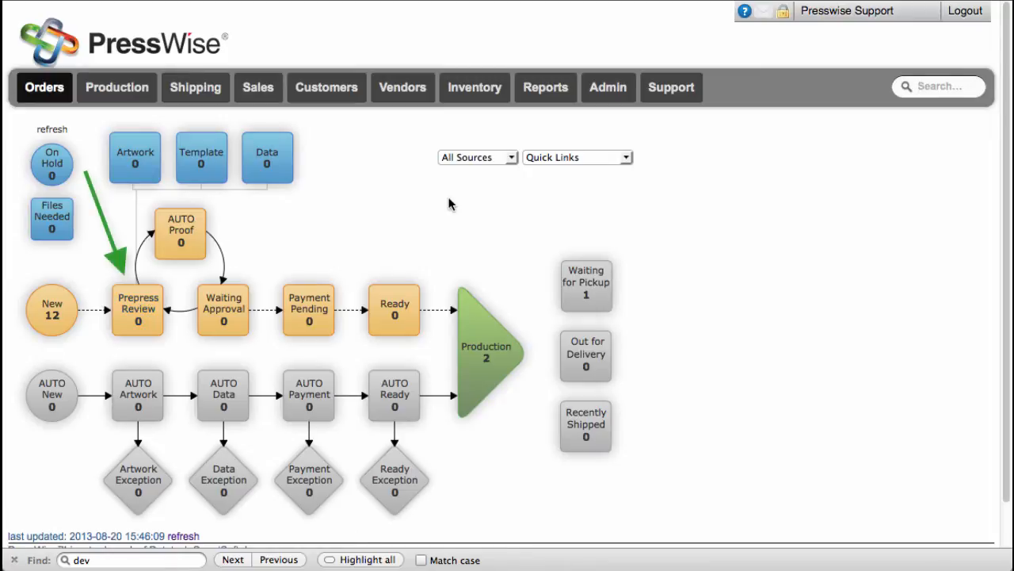
pyautogui.moveTo(399, 204)
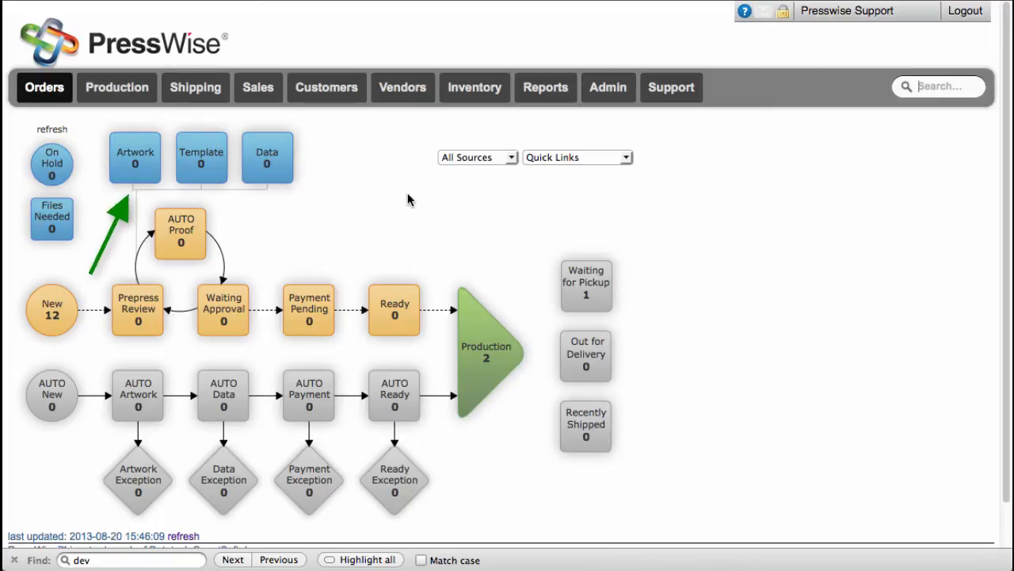
pyautogui.moveTo(176, 230)
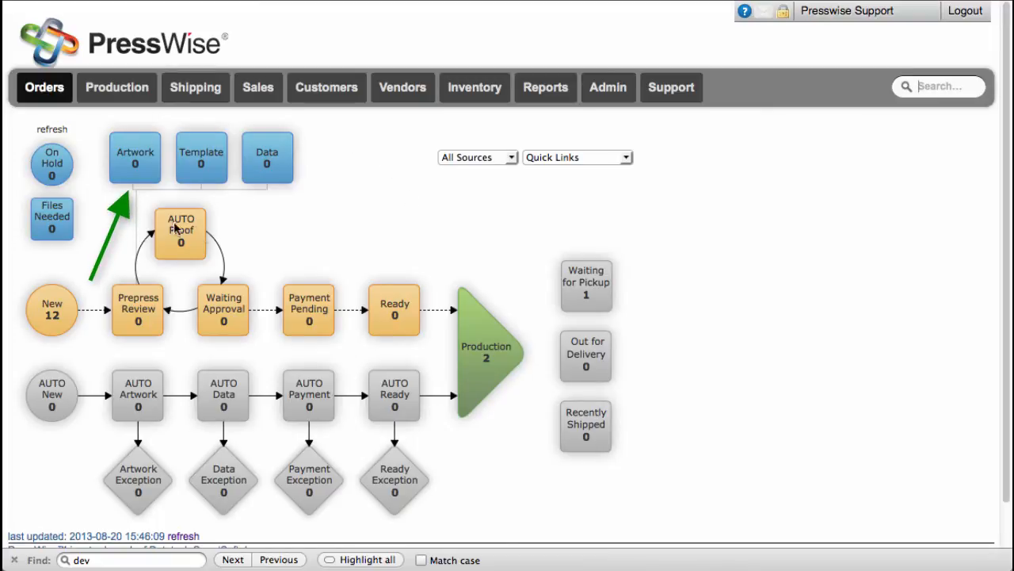
pyautogui.moveTo(510, 244)
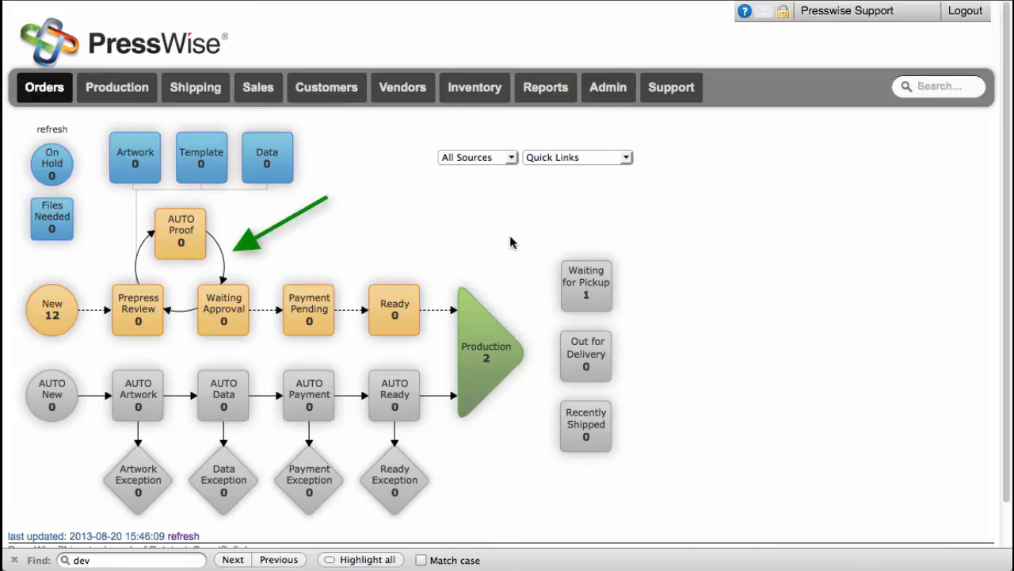
pyautogui.moveTo(434, 223)
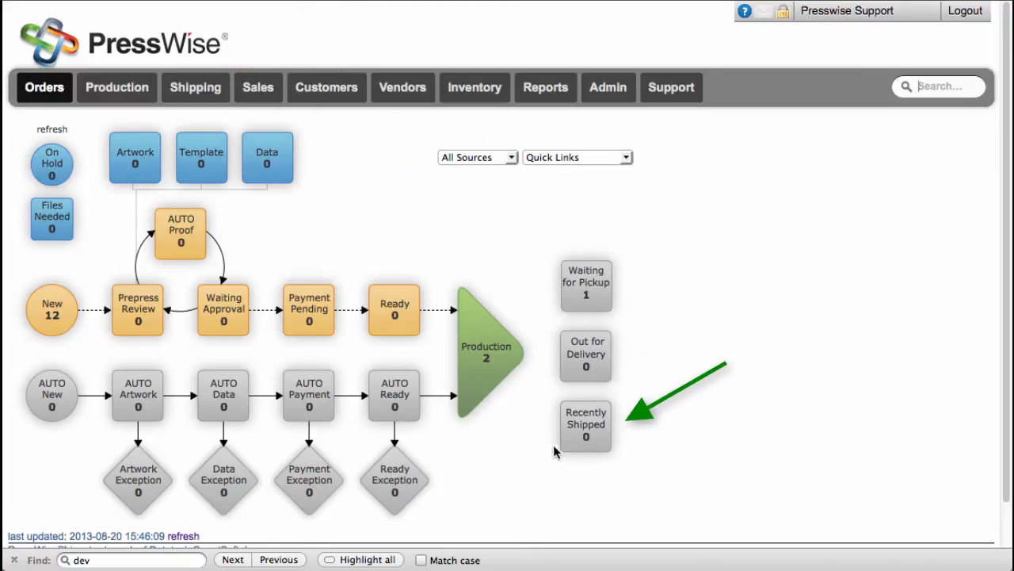
pyautogui.moveTo(631, 444)
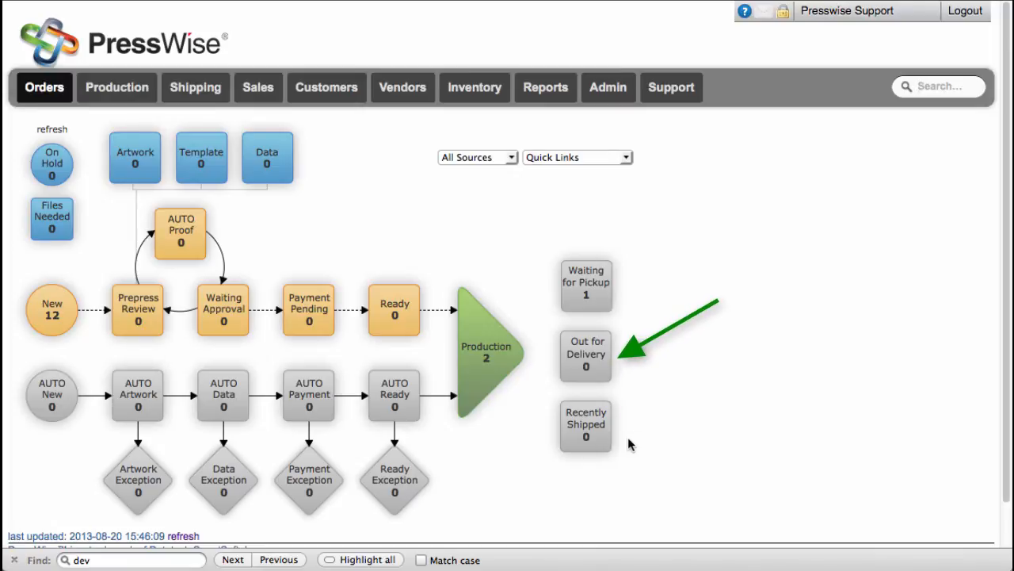
pyautogui.moveTo(587, 353)
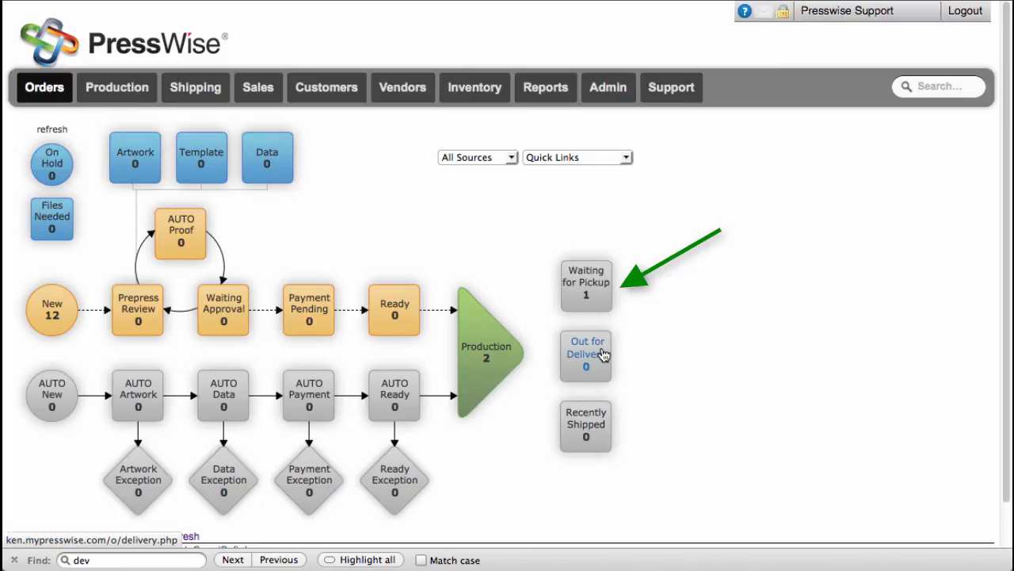
# Go to the Out for Delivery orders page from the dashboard's shipping boxes.
pyautogui.click(586, 354)
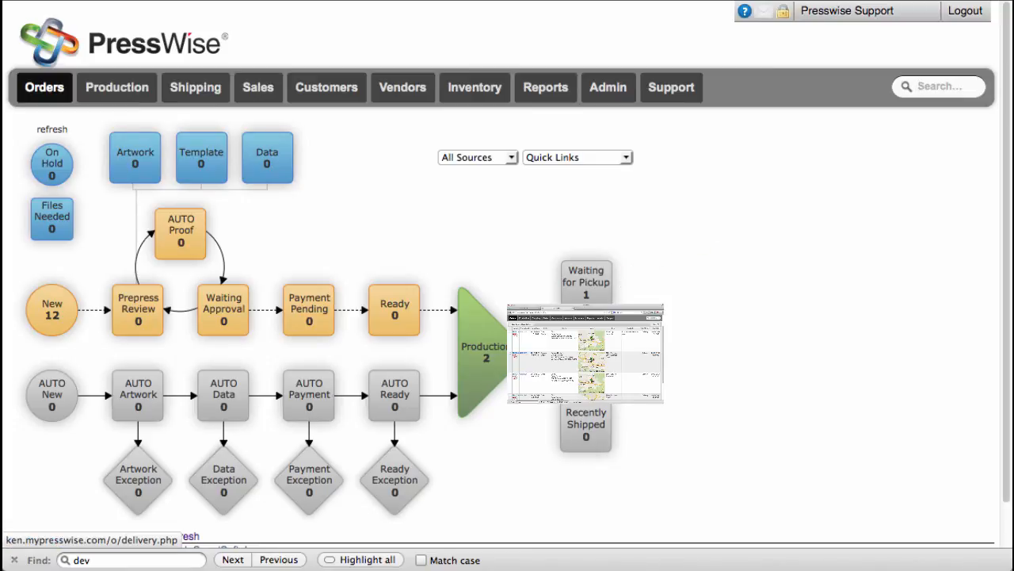